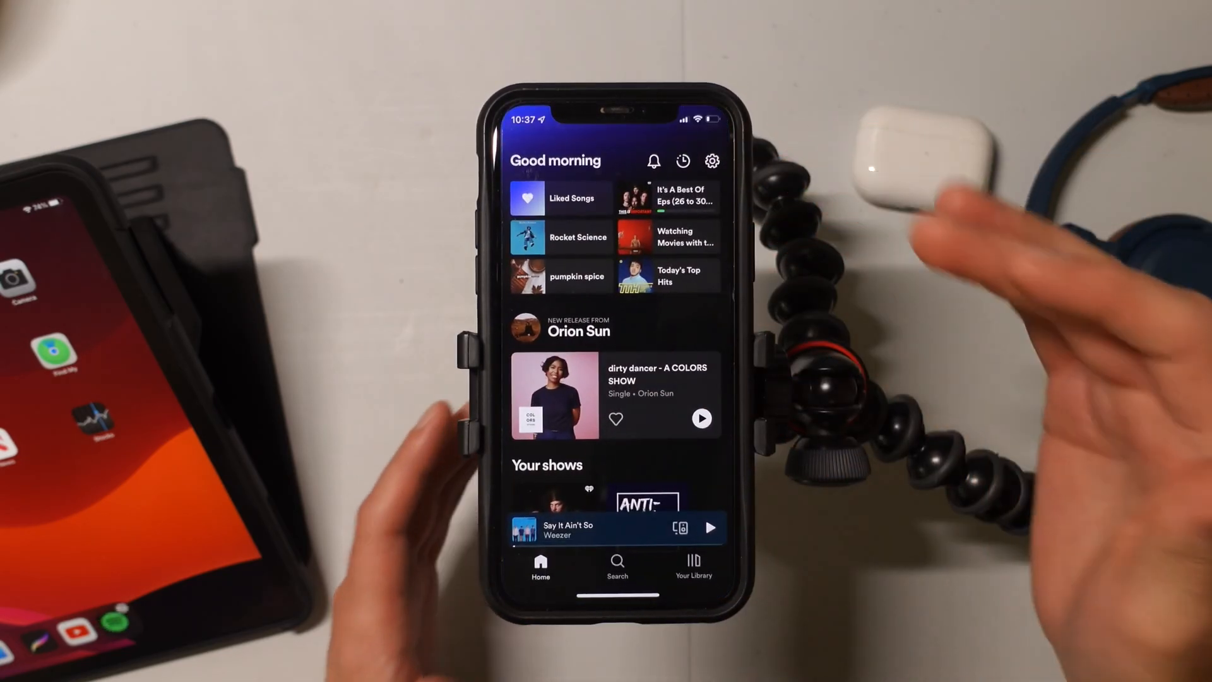
# Scroll the Good morning home feed and open Spotify's Settings from the gear icon
pyautogui.scroll(-3)
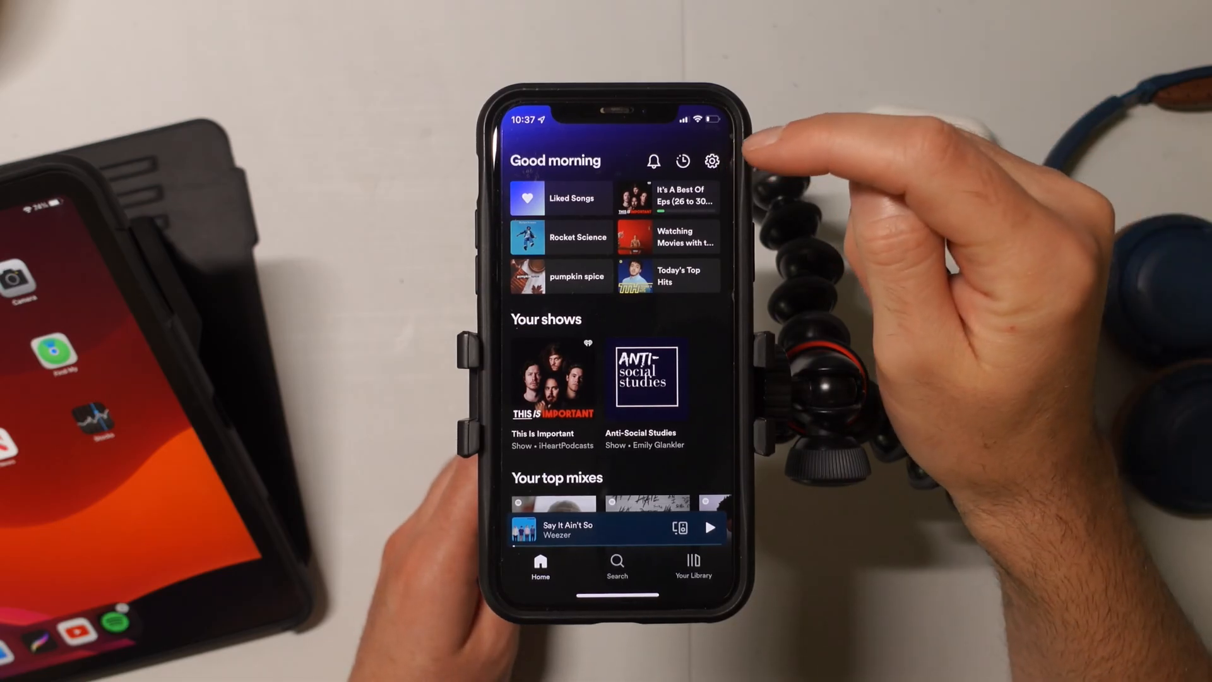
pyautogui.click(711, 161)
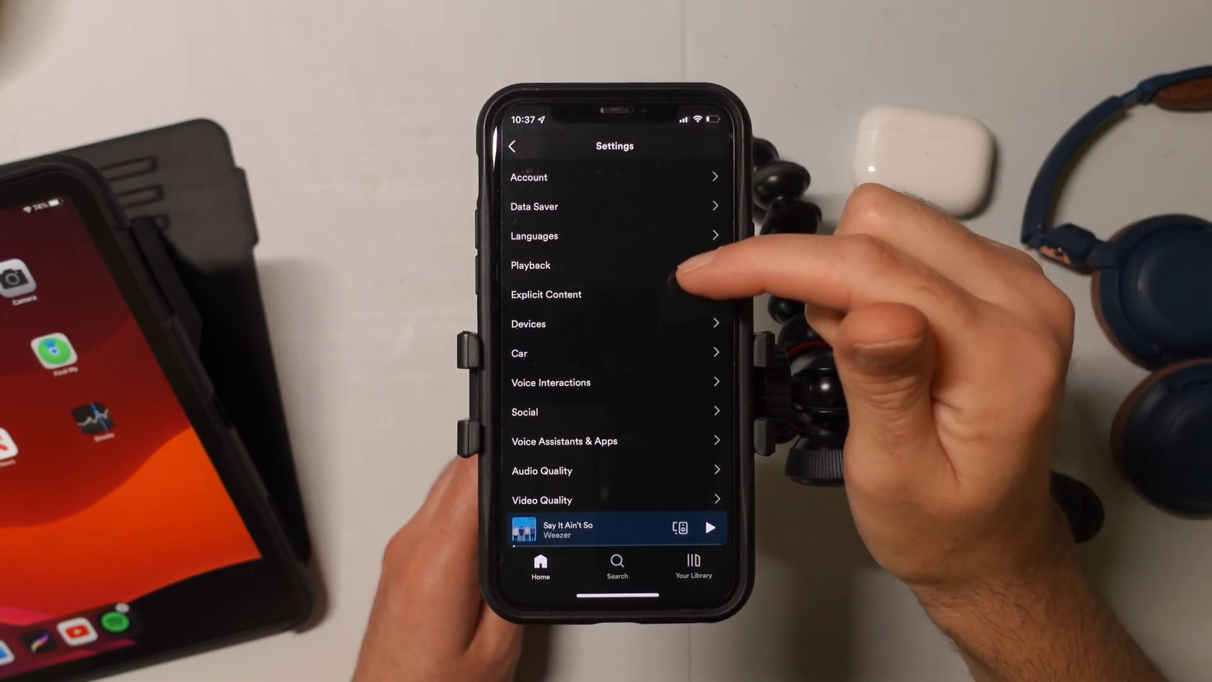
# Open Playback settings to reach the Loud, Normal and Quiet volume level choices
pyautogui.click(530, 265)
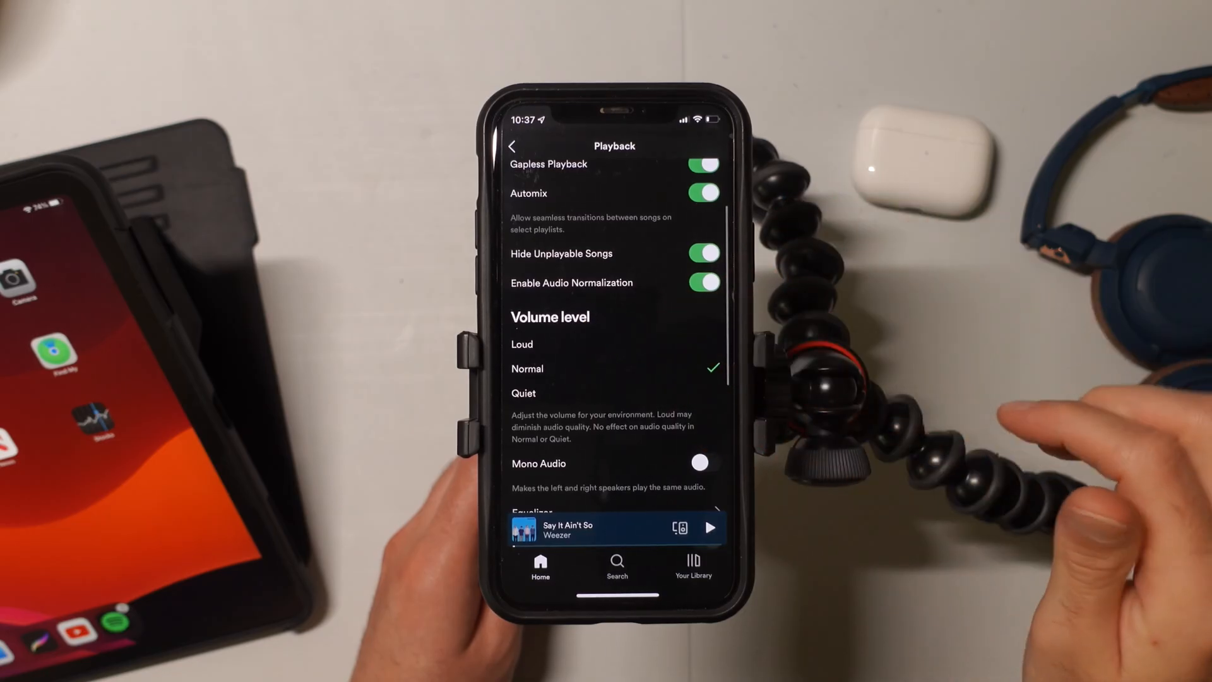
pyautogui.moveTo(850, 371)
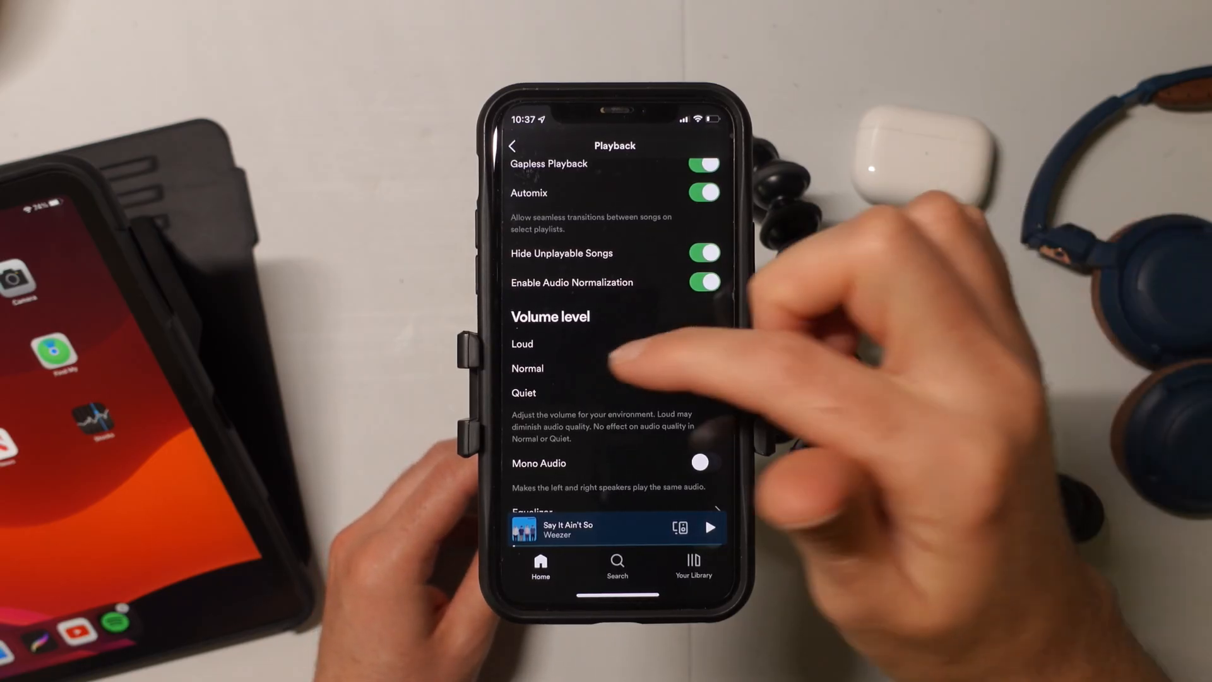
# Select Loud under Volume level, with Audio Normalization left enabled
pyautogui.click(522, 344)
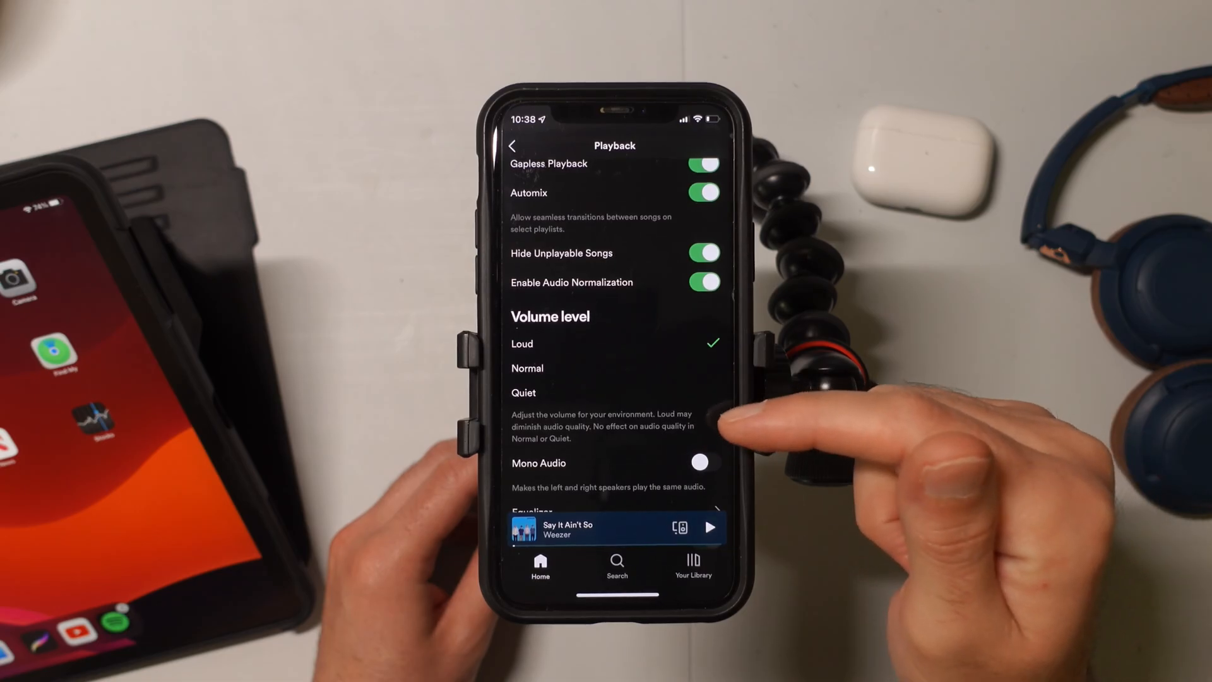
pyautogui.moveTo(734, 433)
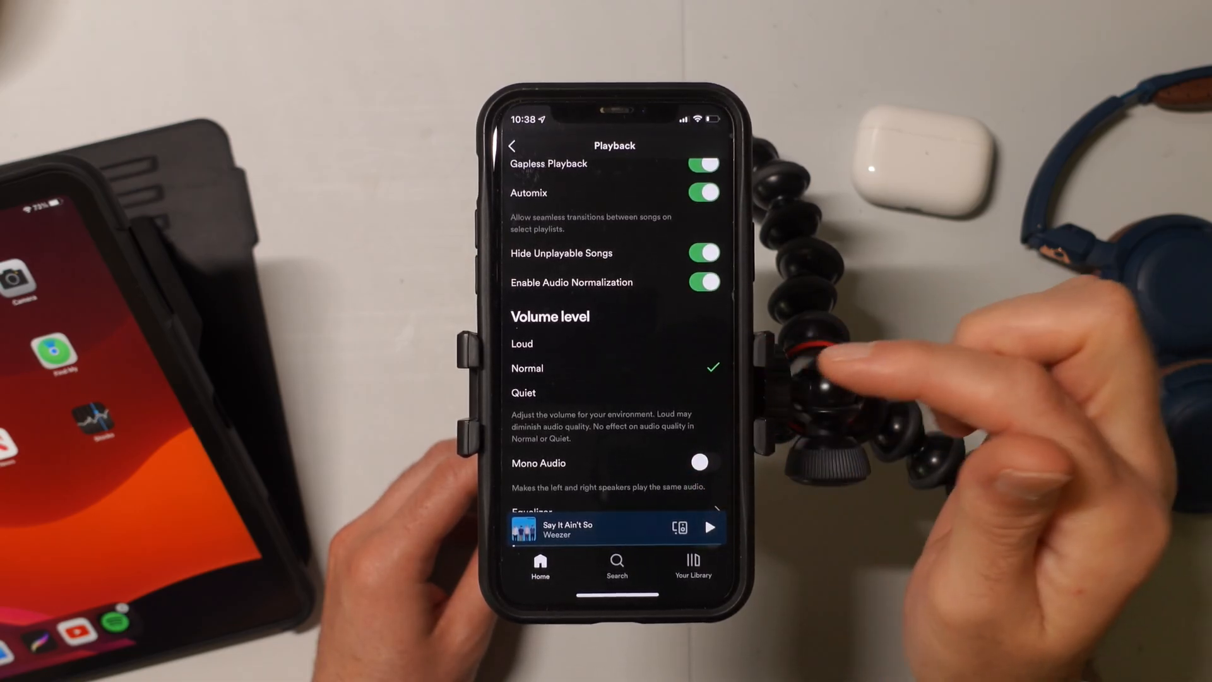
pyautogui.moveTo(742, 379)
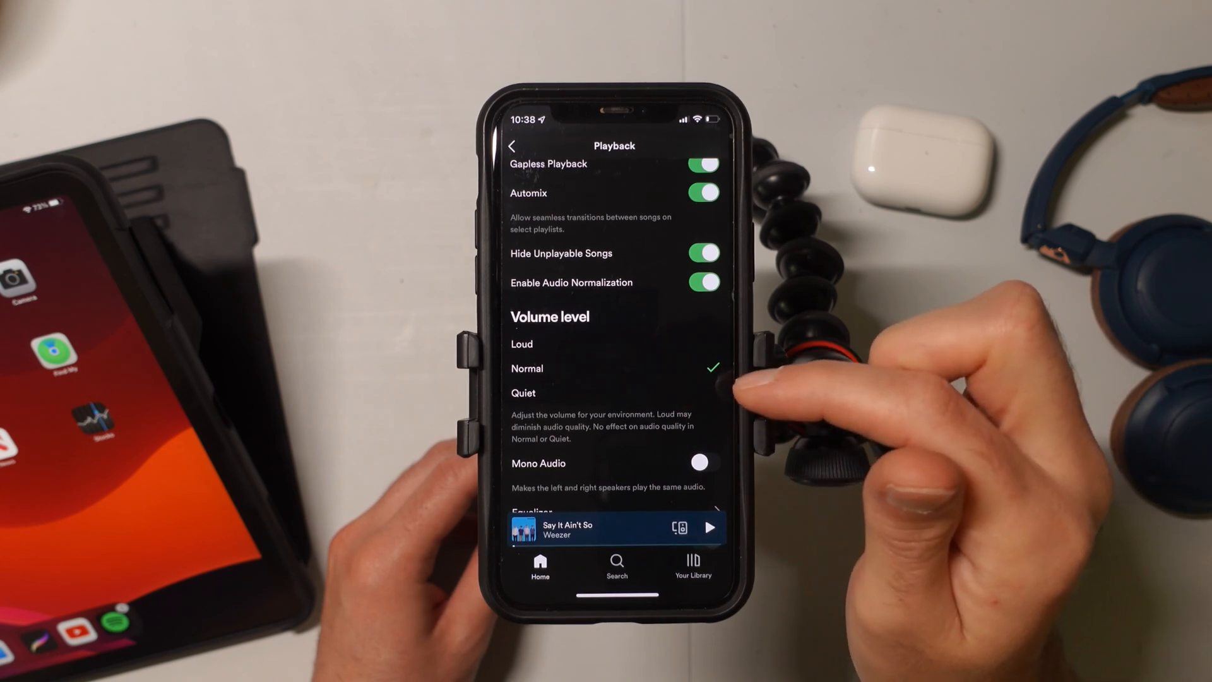